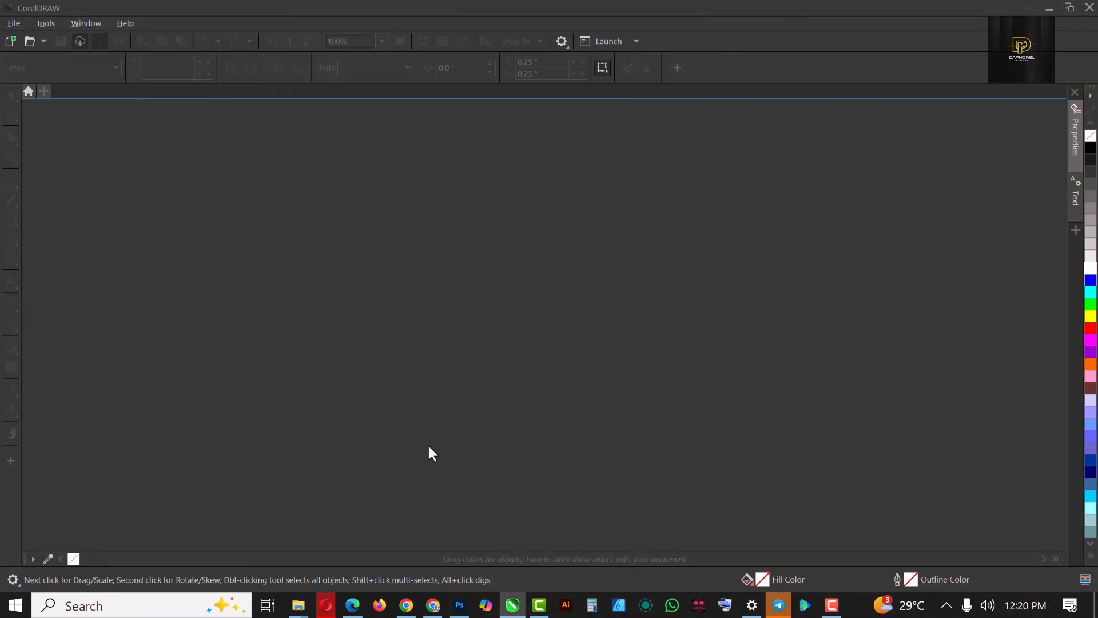
Start a new blank 7 by 5 inch RGB landscape document.
left_click(12, 42)
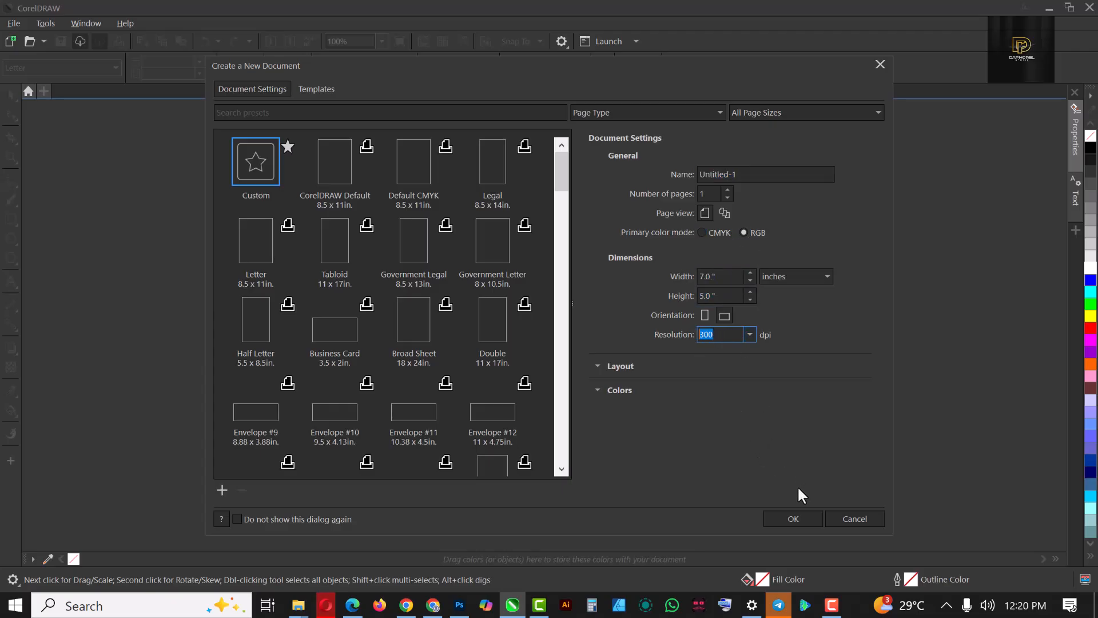
mouse_move(807, 544)
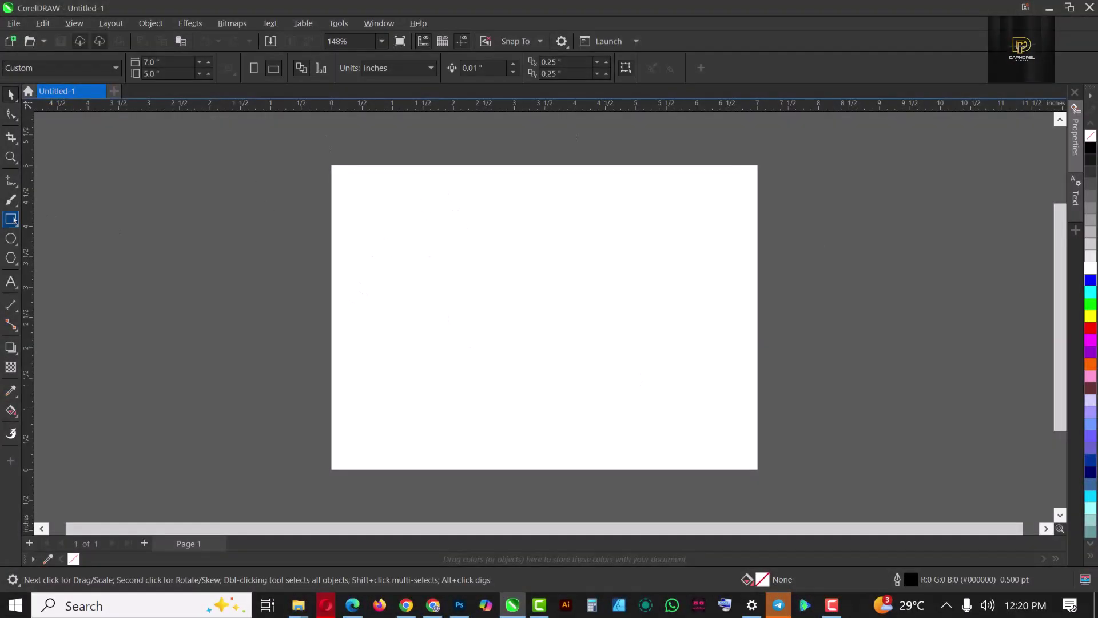
Draw two wide blue-filled rectangles stacked with a thin white gap between them.
left_click_drag(428, 241, 473, 287)
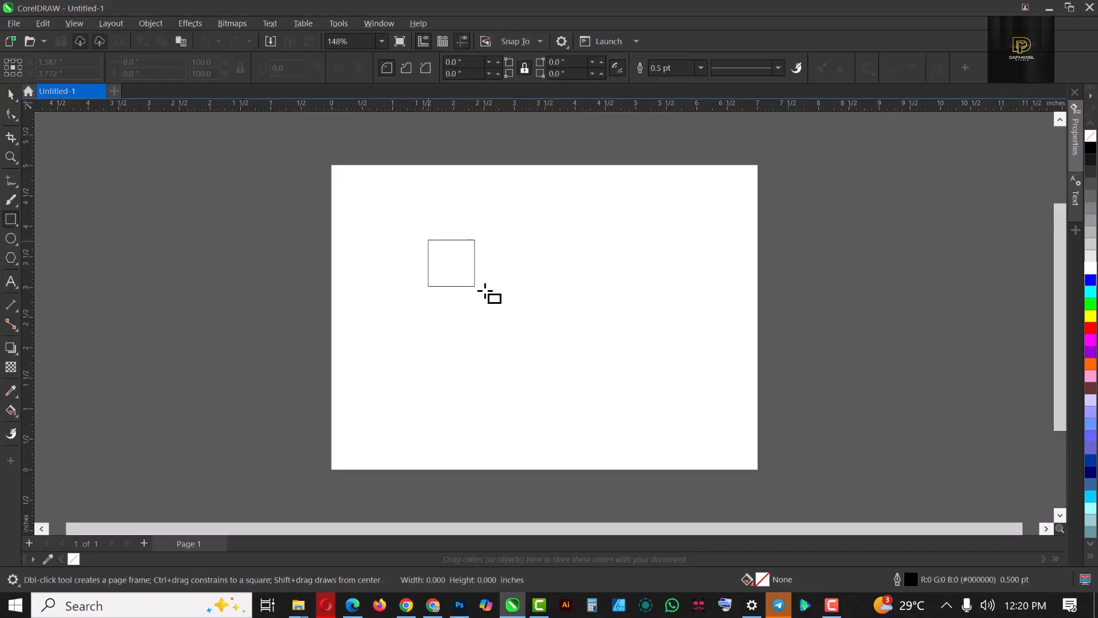
left_click_drag(473, 282, 617, 319)
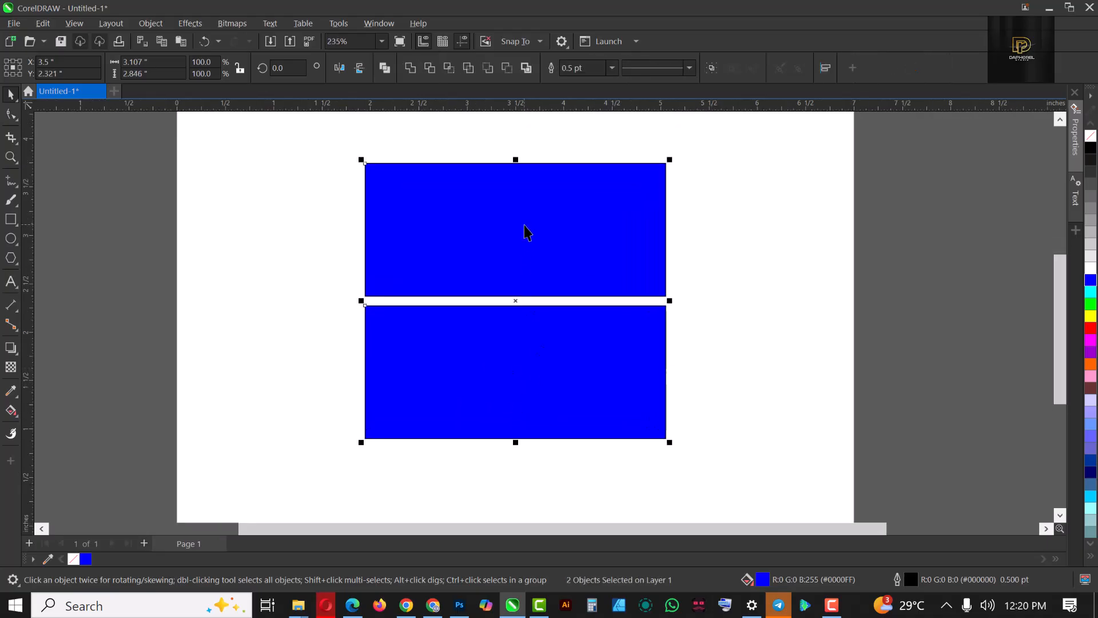
mouse_move(692, 261)
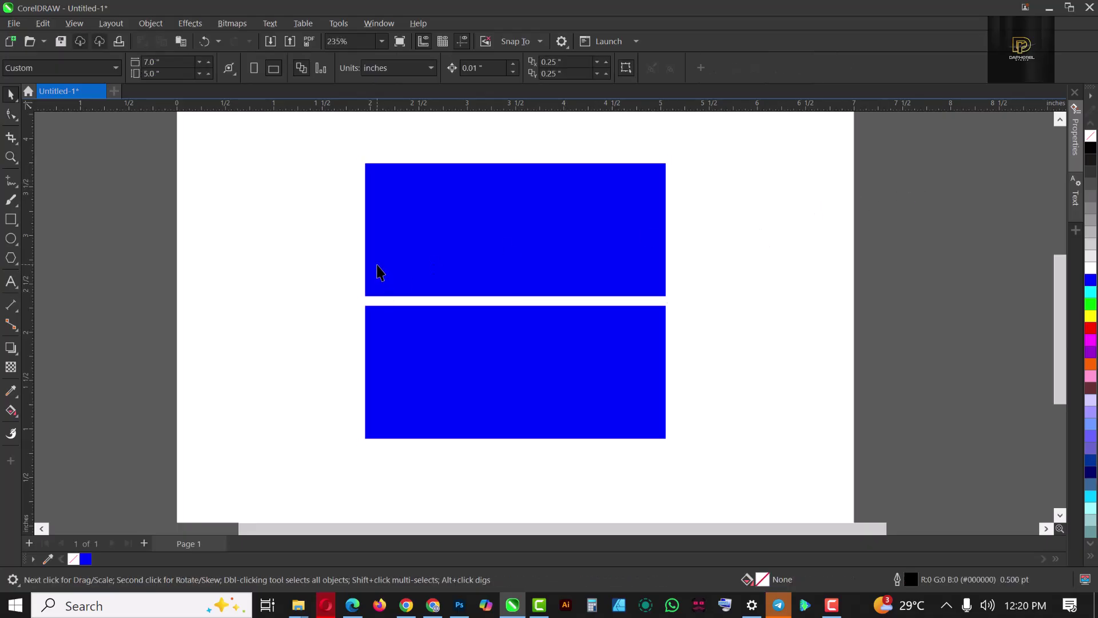
mouse_move(297, 604)
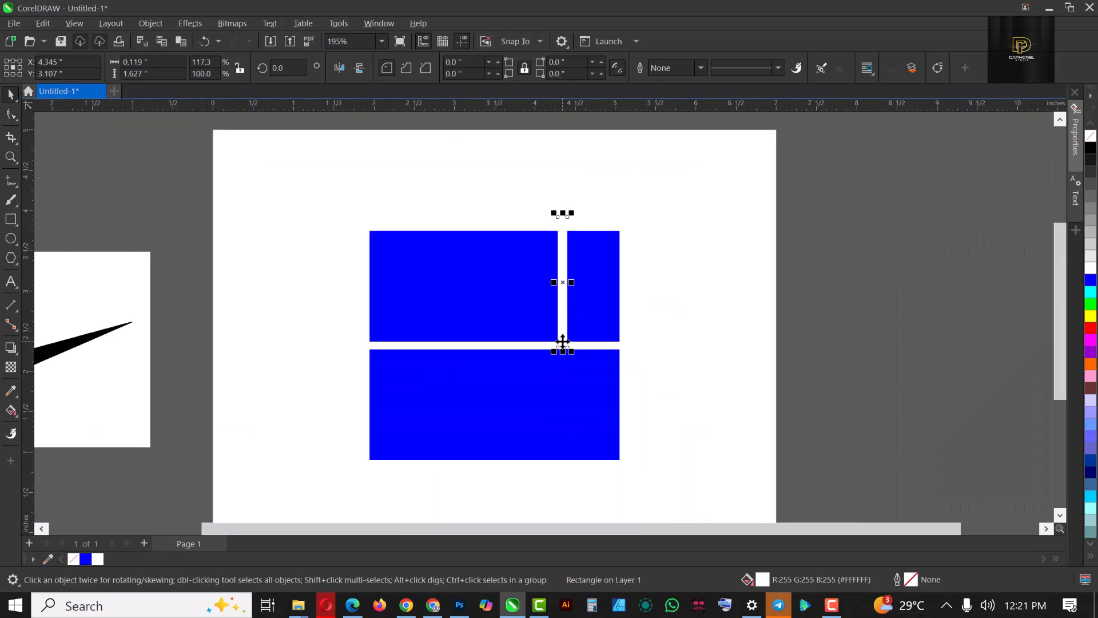
mouse_move(562, 301)
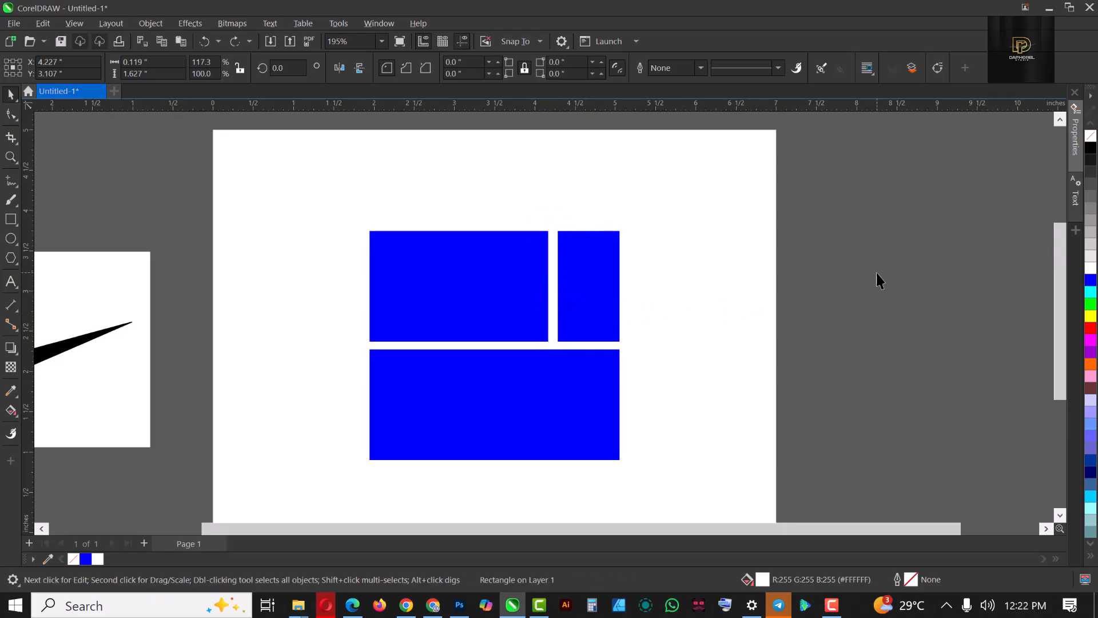
Switch to the straight-line path tool after splitting the top block with a white strip.
left_click(9, 177)
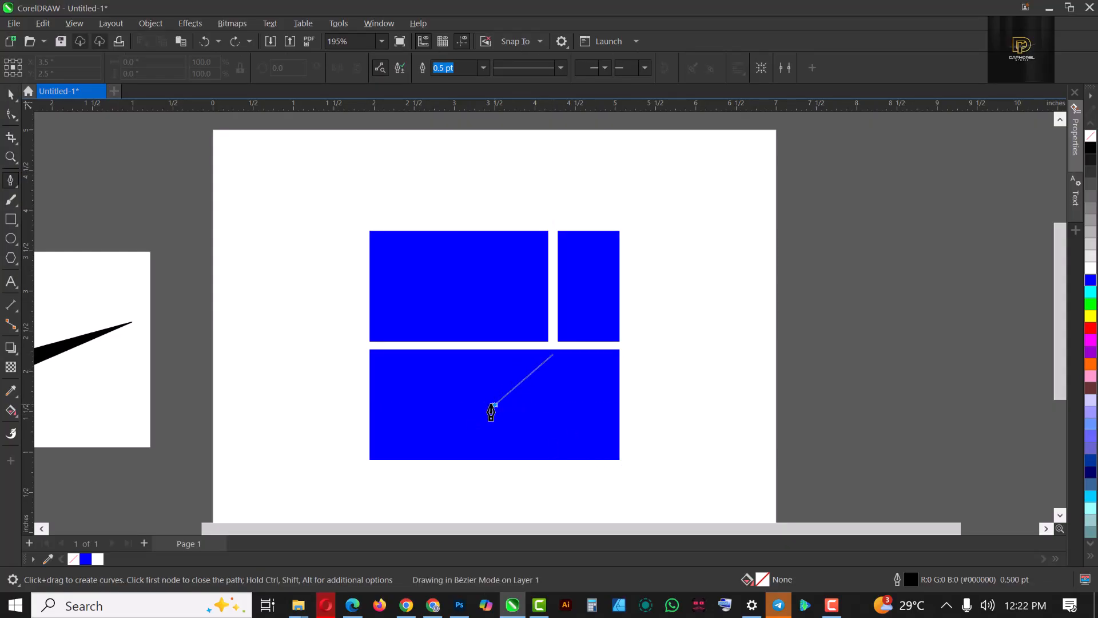
Draw a three-node white chevron in the bottom block and thicken its outline.
left_click(549, 474)
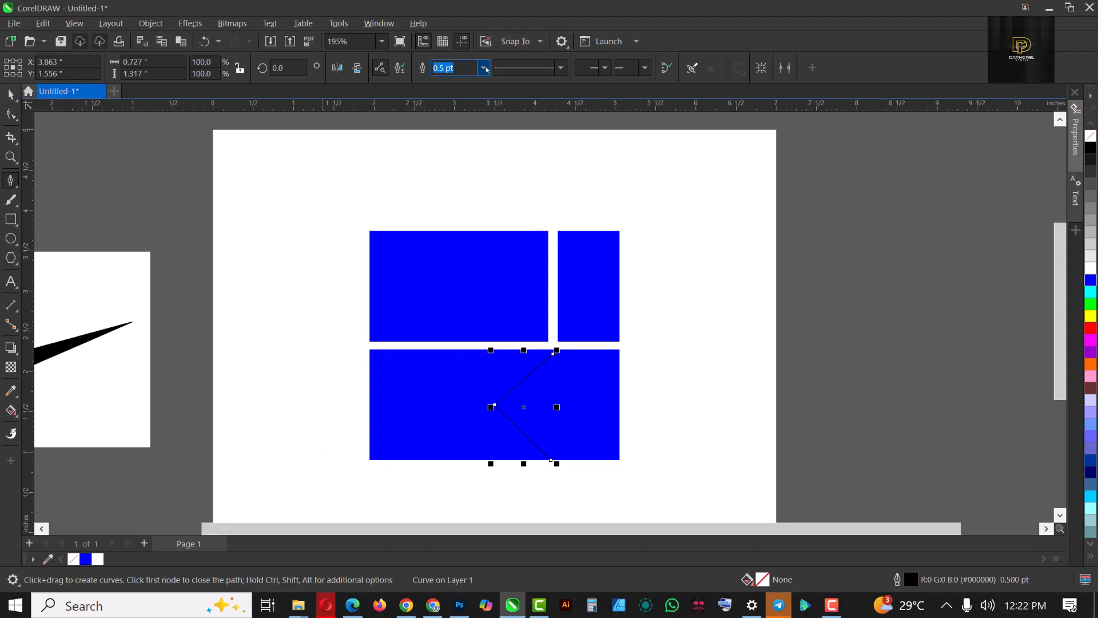
type("4.0 pt")
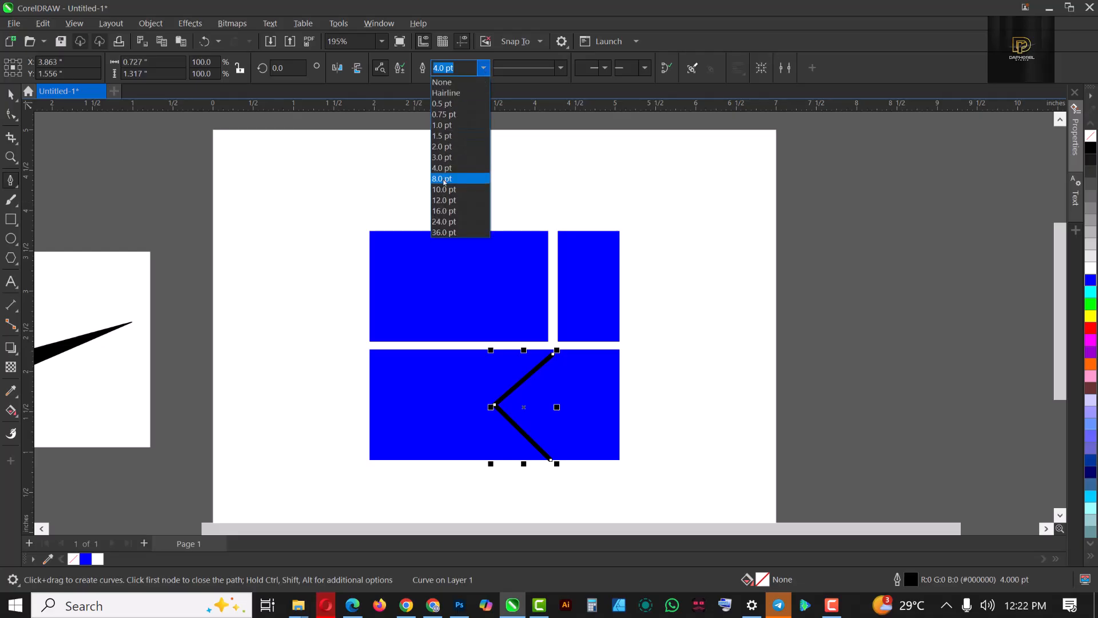
left_click(443, 189)
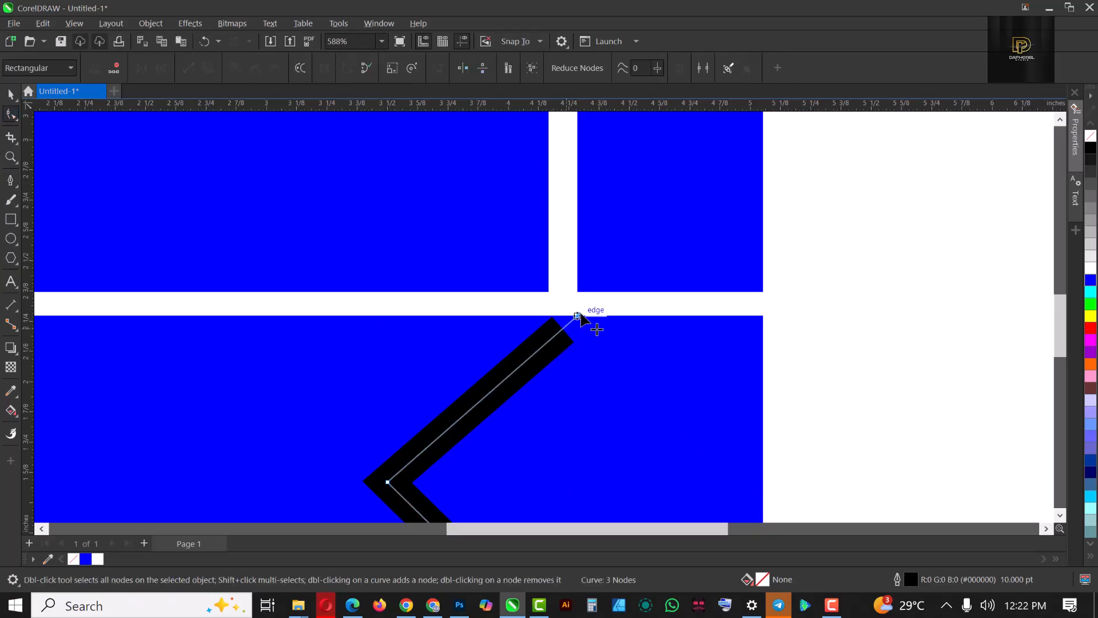
scroll("down", 3)
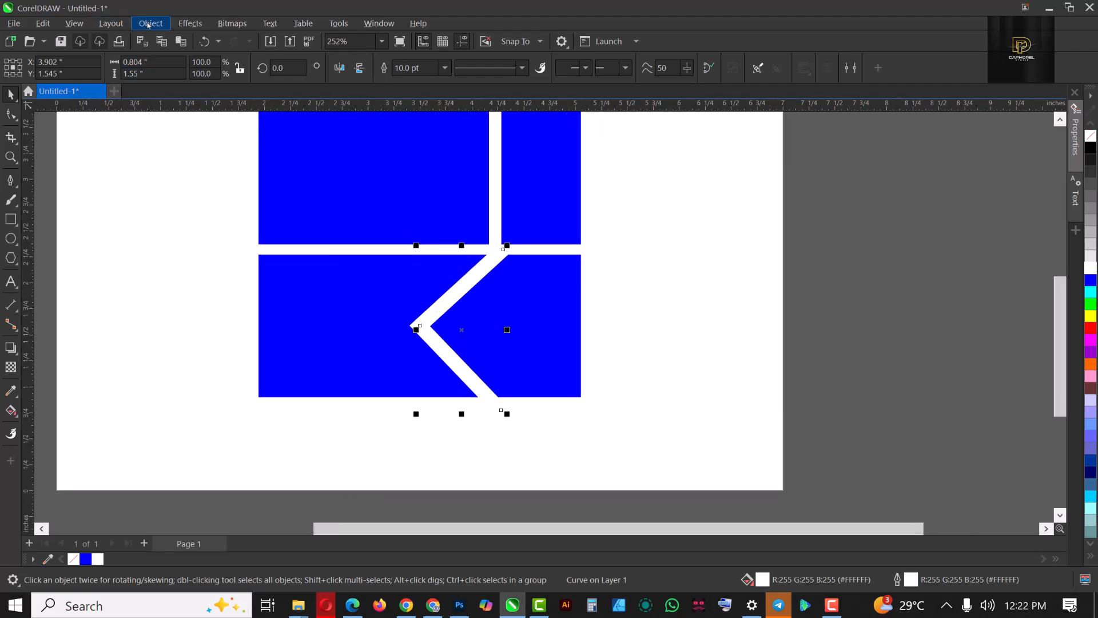
Convert the white chevron's outline into a solid filled object.
left_click(151, 23)
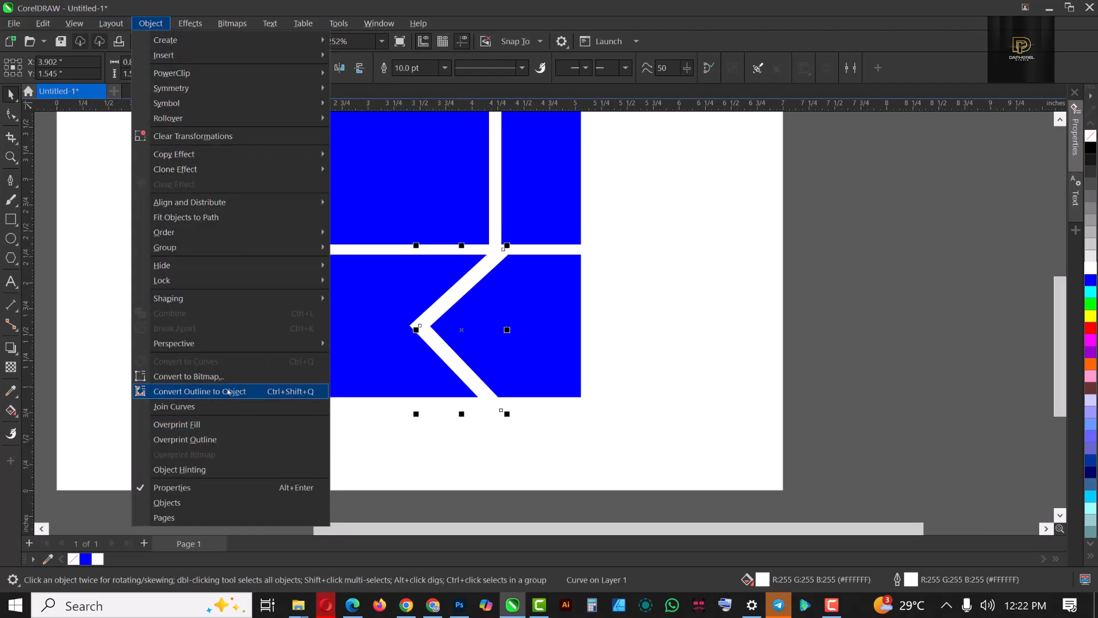
left_click(199, 391)
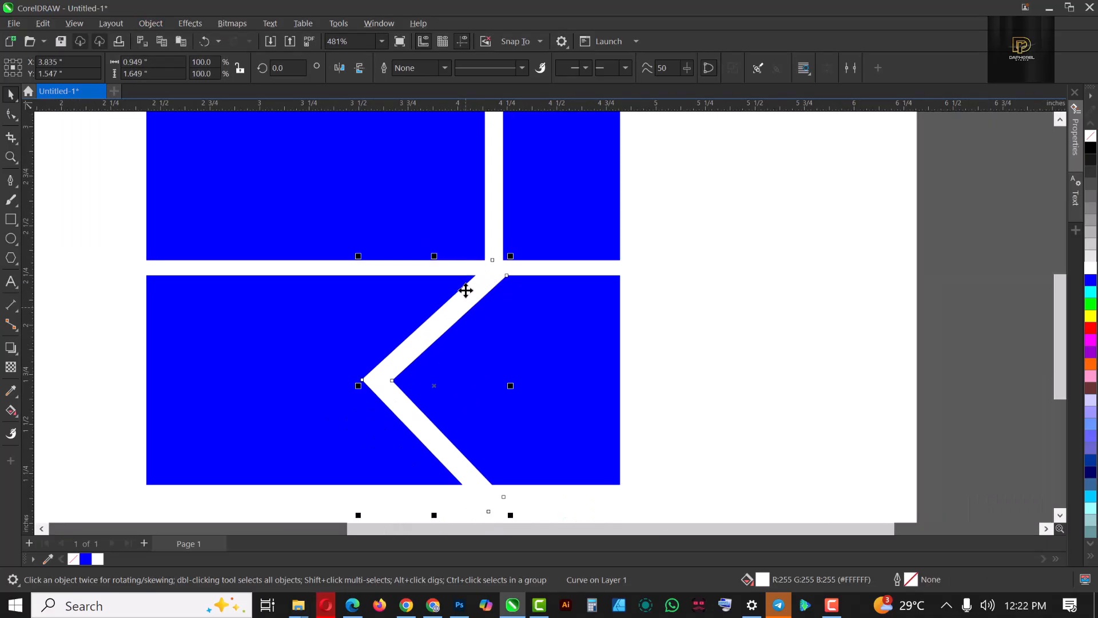
scroll("down", 3)
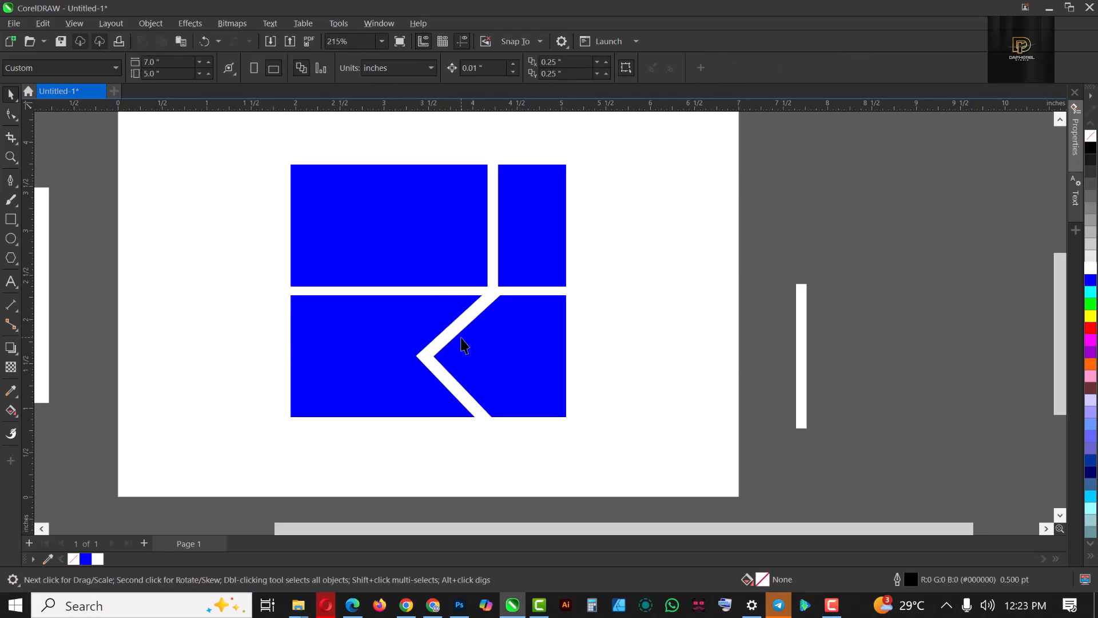
mouse_move(320, 564)
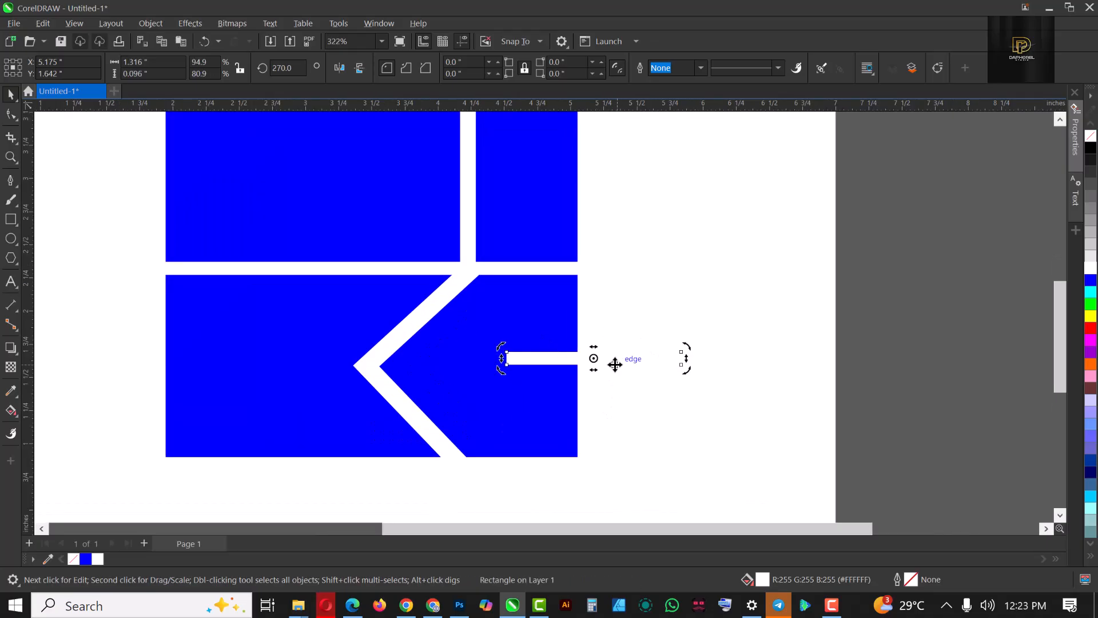
Move the white bar into the bottom block and edit nodes to carve the K and E gaps.
left_click_drag(505, 358, 928, 366)
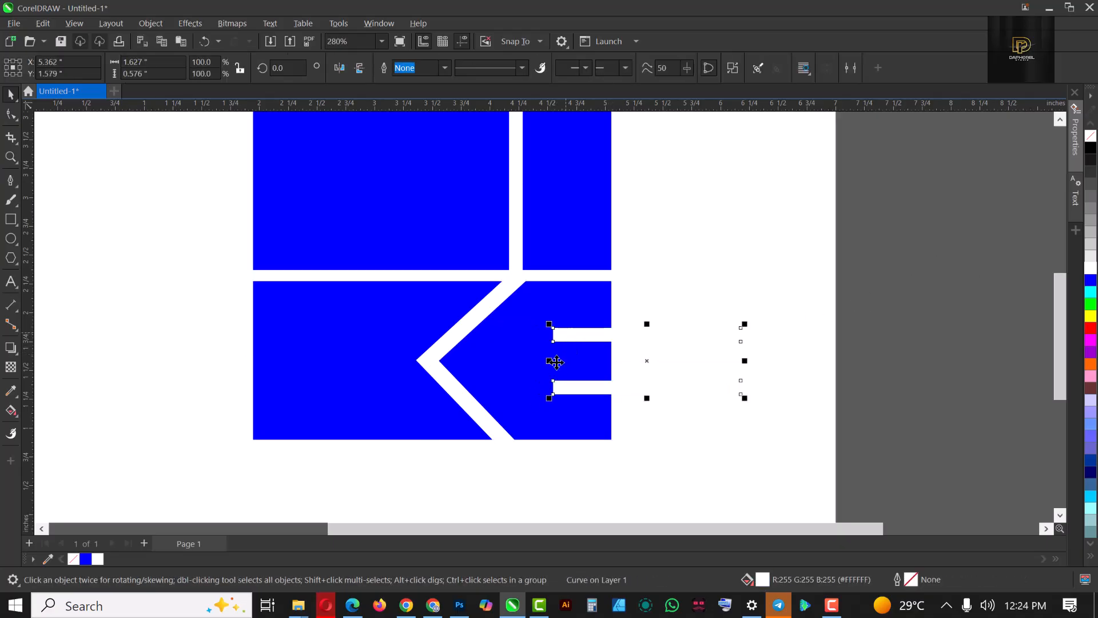
mouse_move(555, 330)
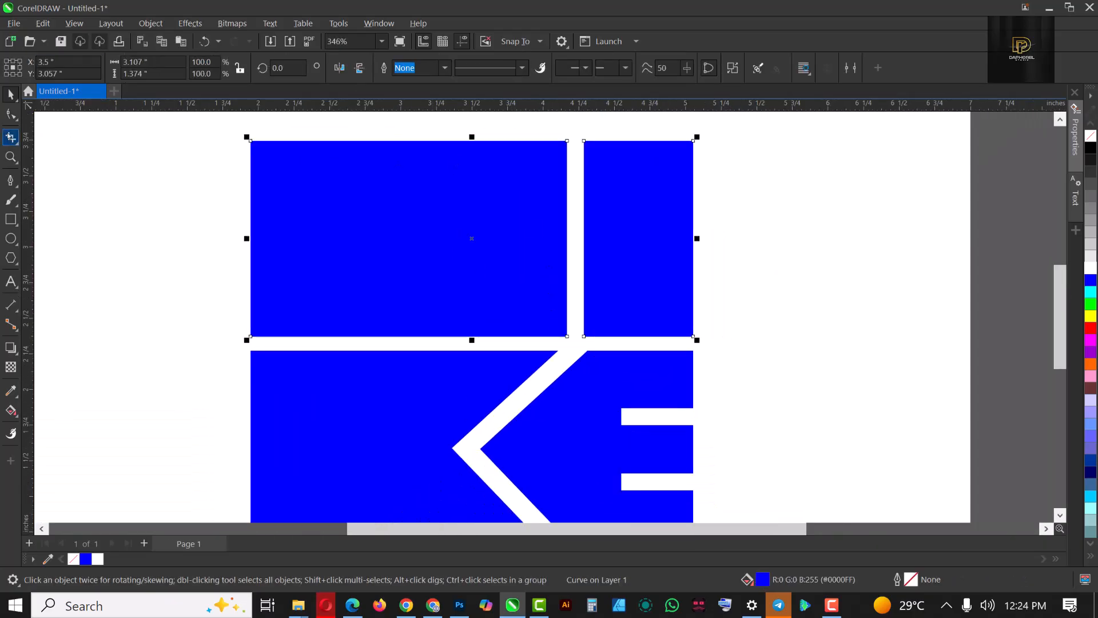
left_click(9, 113)
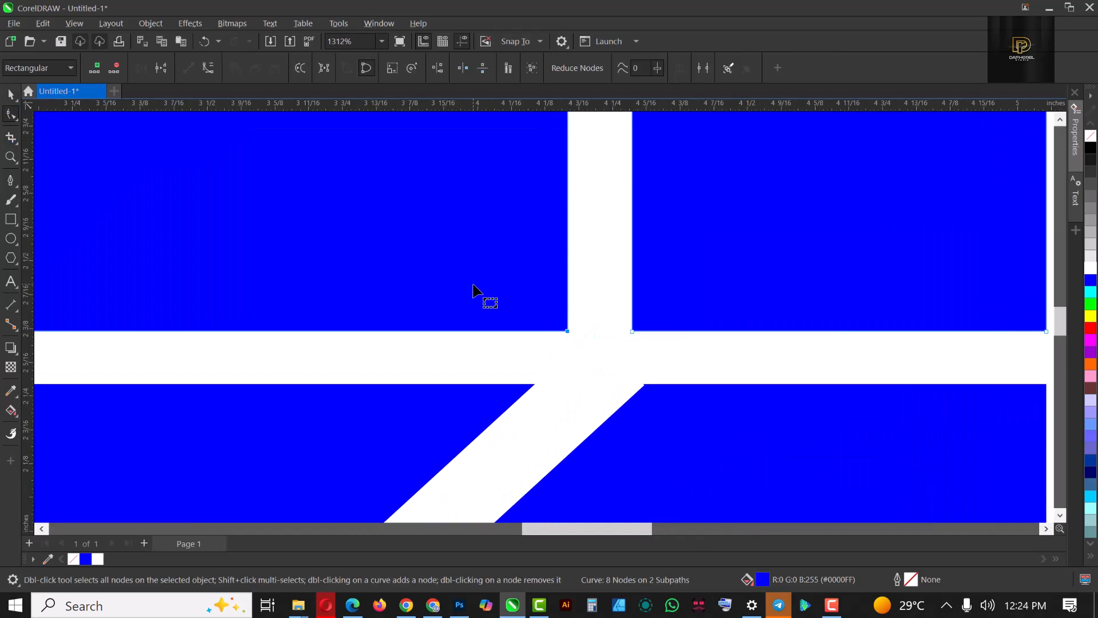
left_click_drag(567, 225, 546, 224)
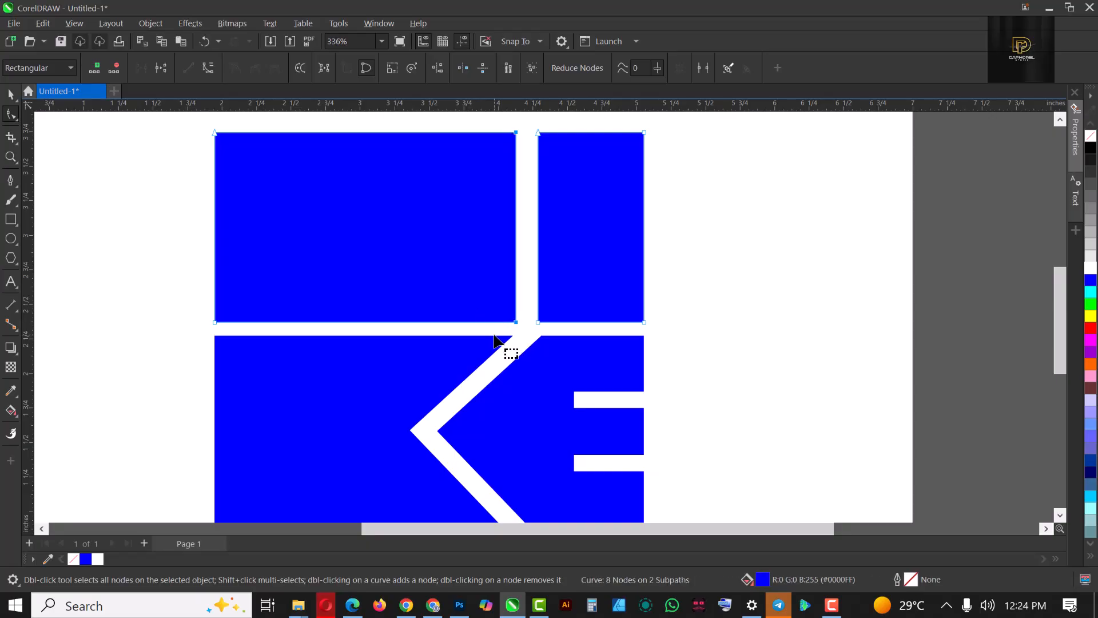
mouse_move(734, 265)
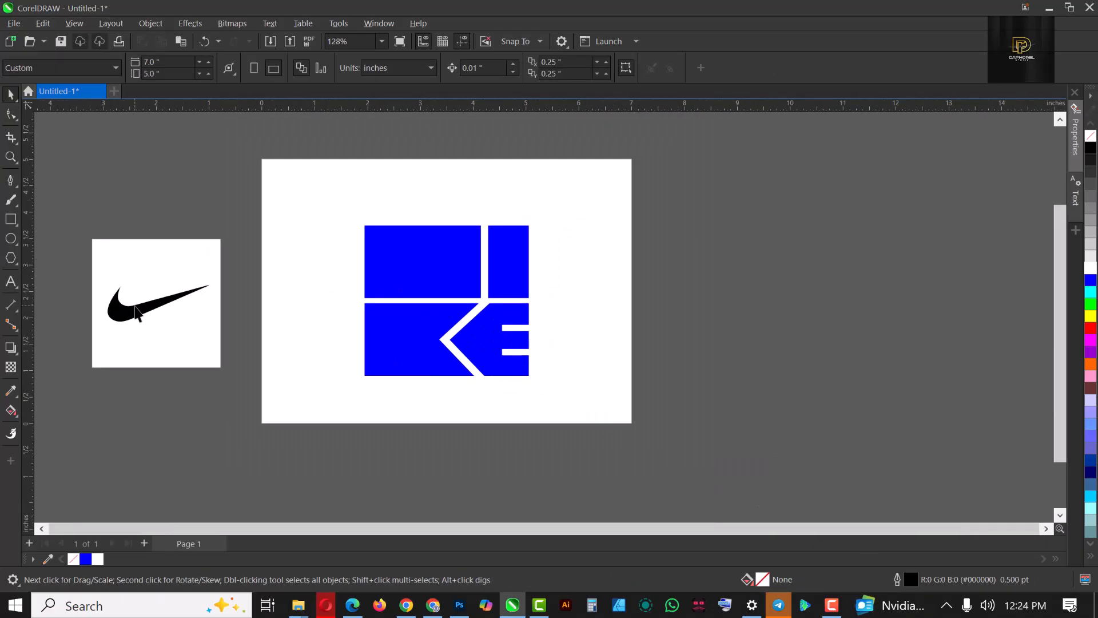
Rotate the black swoosh over the blocks and trim it out to form the N and white swoosh.
left_click(136, 313)
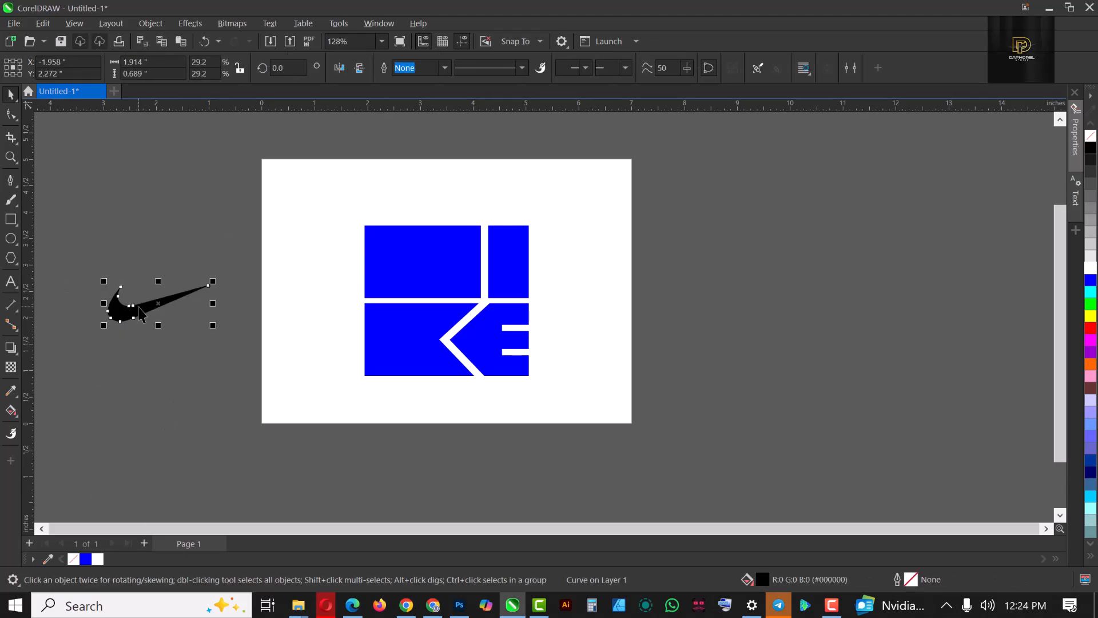
left_click(141, 313)
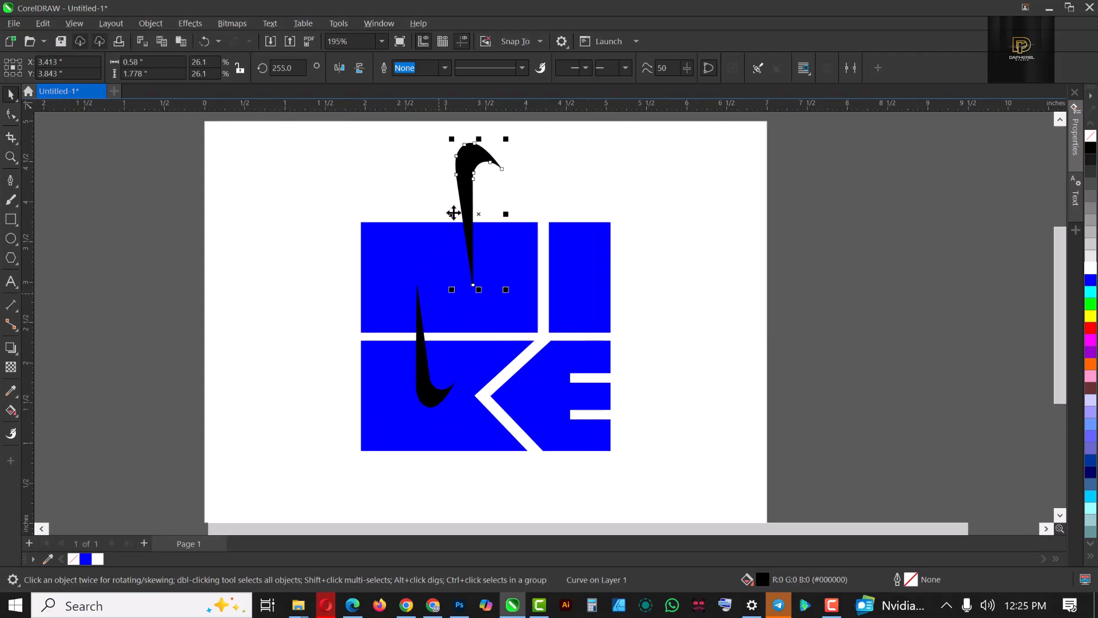
left_click(450, 270)
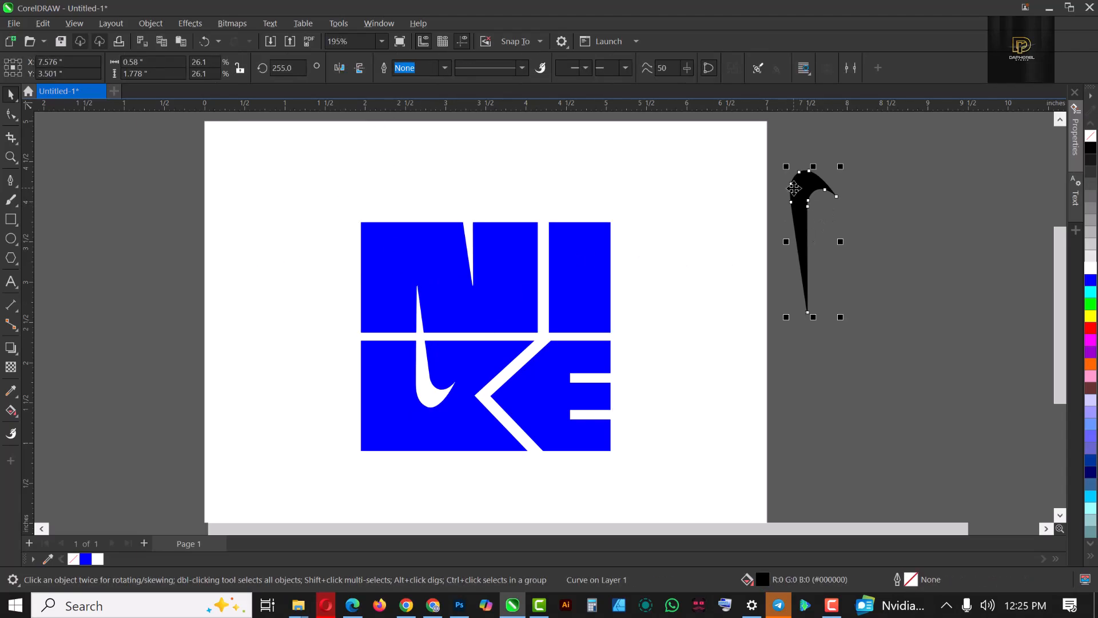
mouse_move(786, 211)
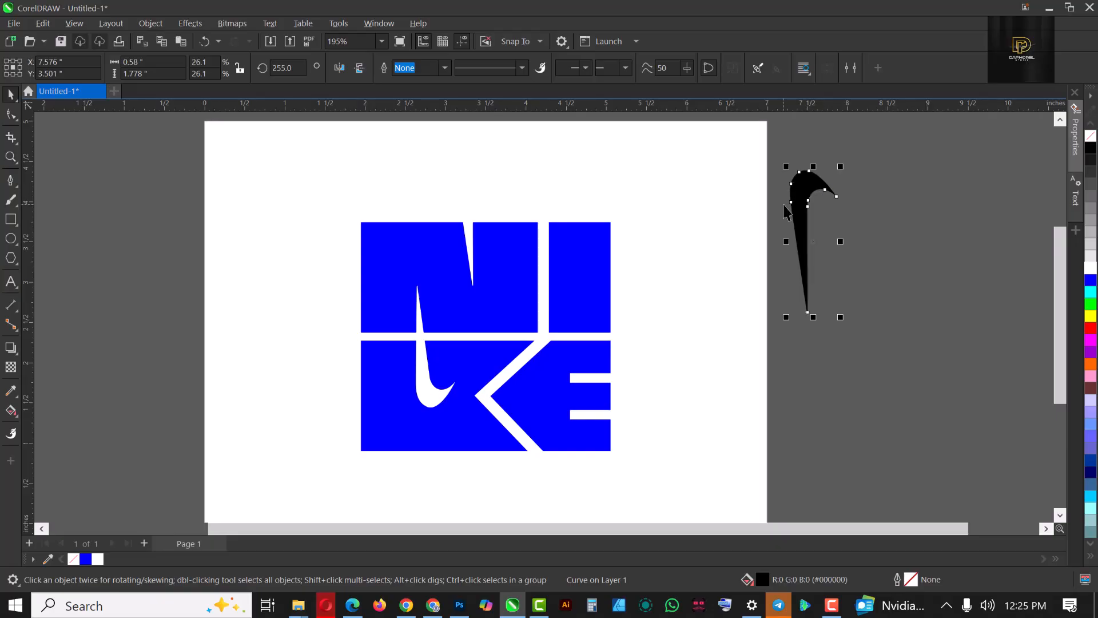
mouse_move(762, 224)
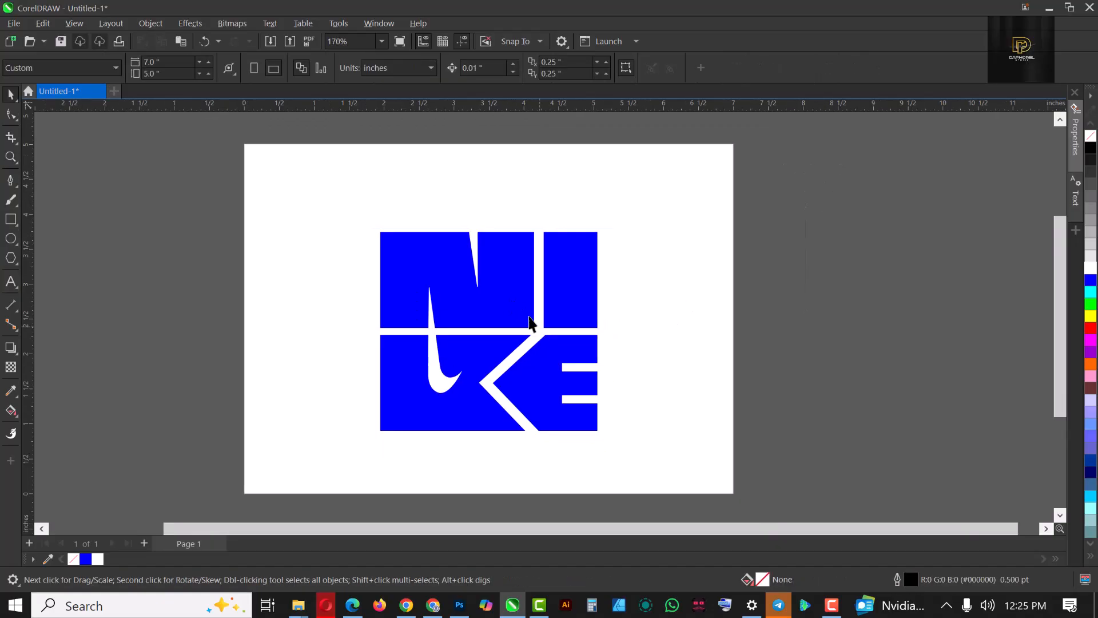
left_click(530, 323)
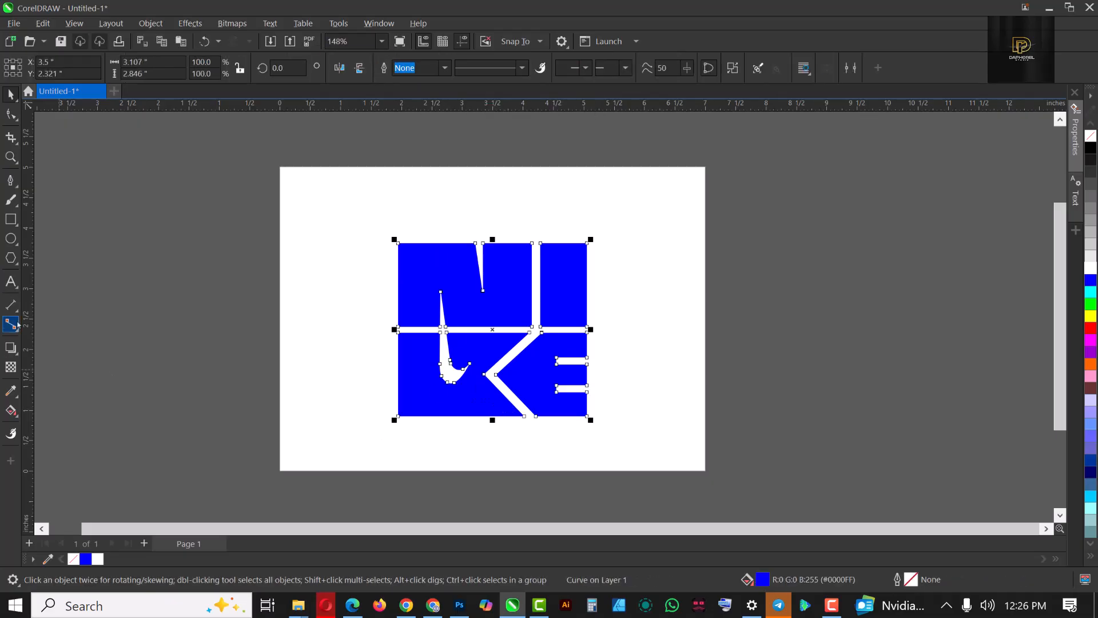
Add a 'JUST DO IT' text line set in Montserrat Bold.
left_click(9, 282)
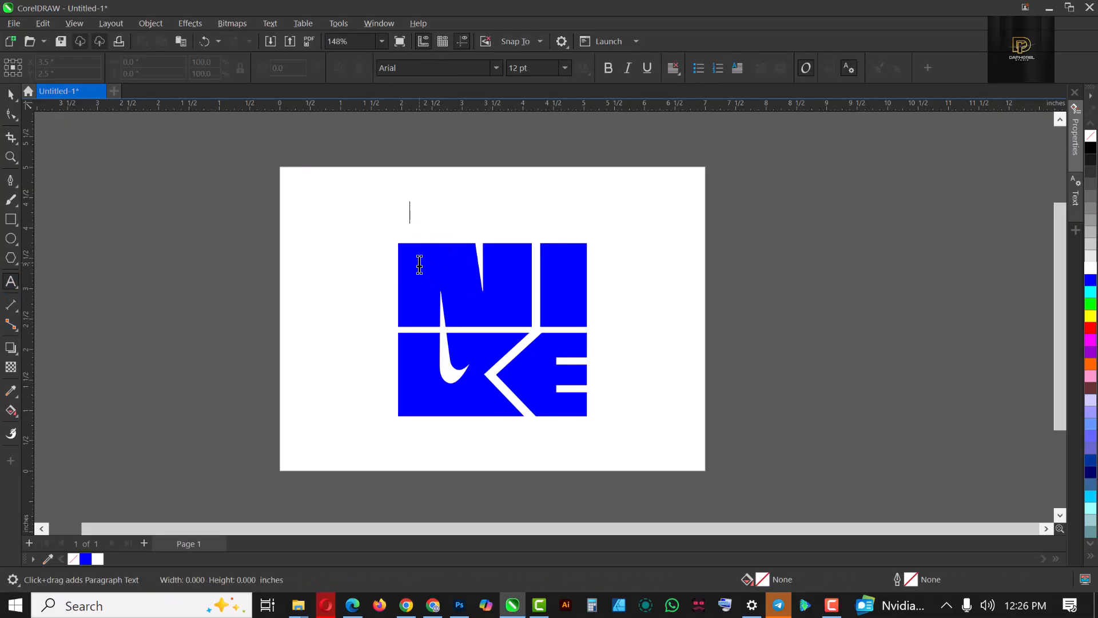
type("JUST")
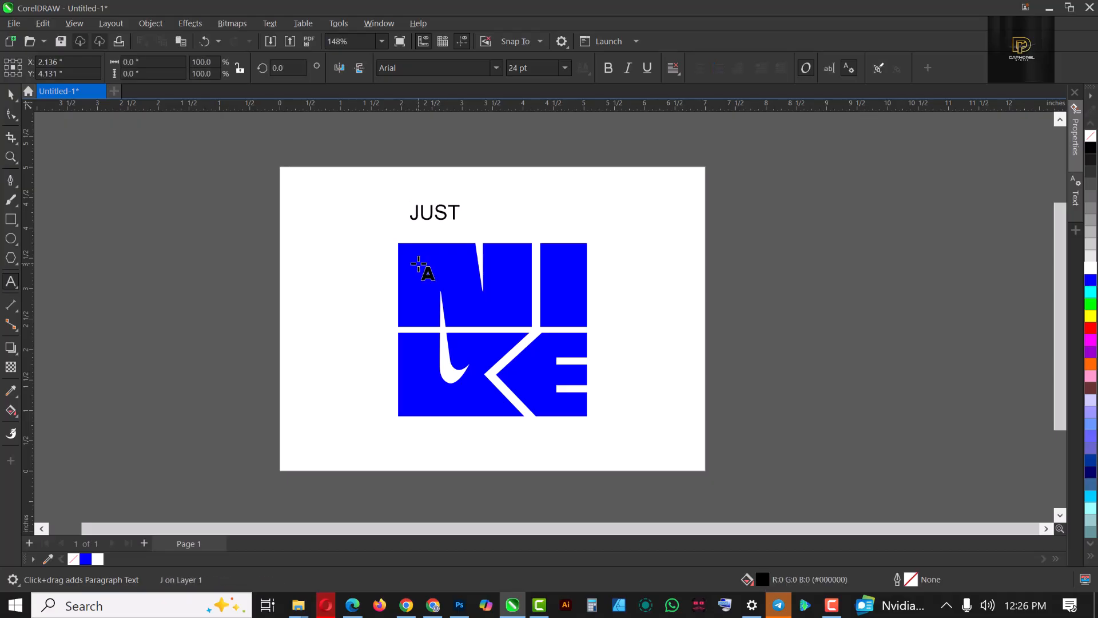
type("DO IT")
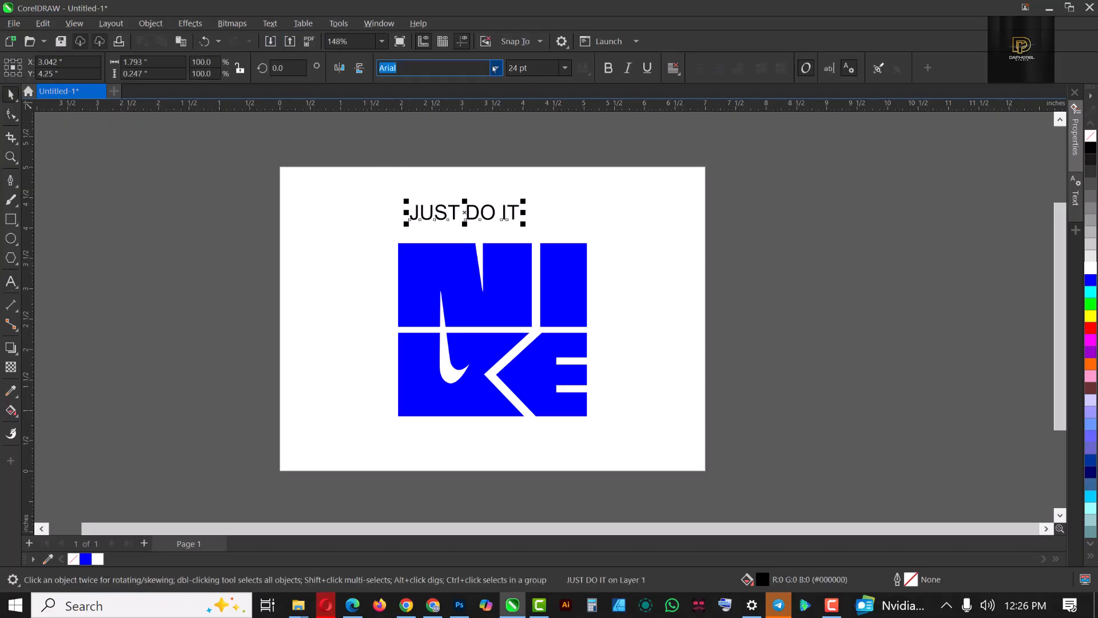
left_click(496, 68)
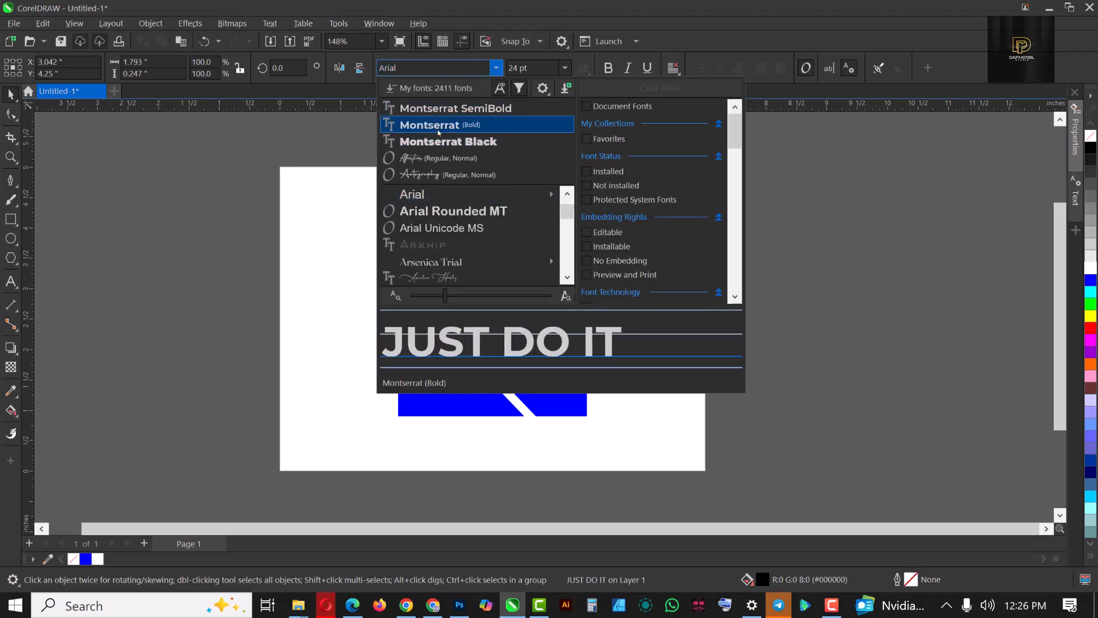
left_click(429, 124)
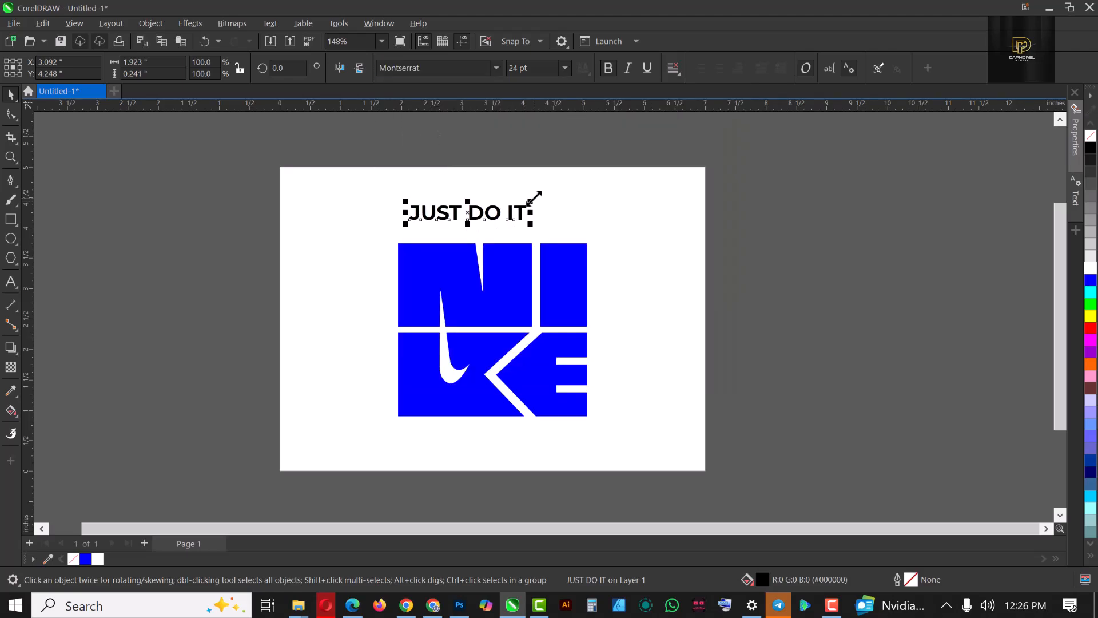
Widen the tagline's letter spacing, move it below the logo and shrink it to fit.
double_click(466, 213)
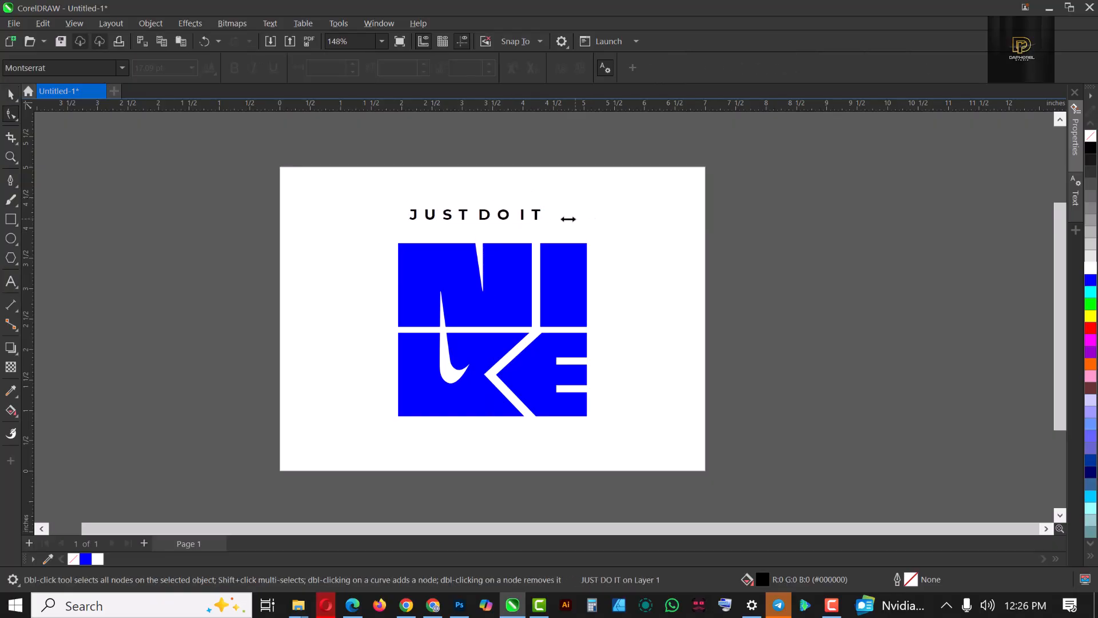
left_click(476, 215)
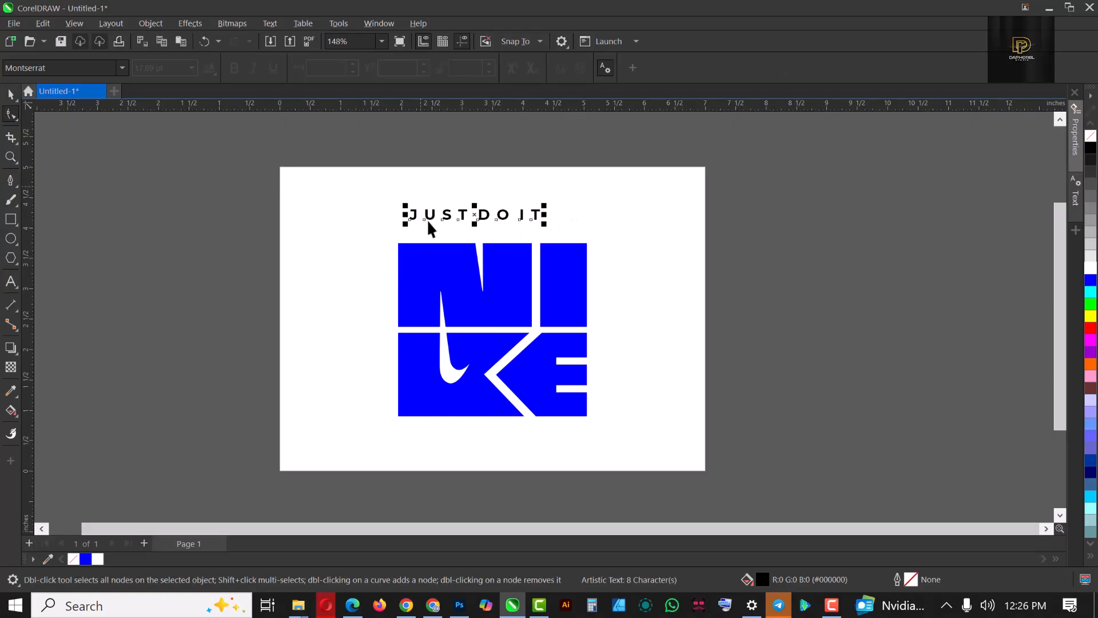
left_click_drag(474, 215, 467, 431)
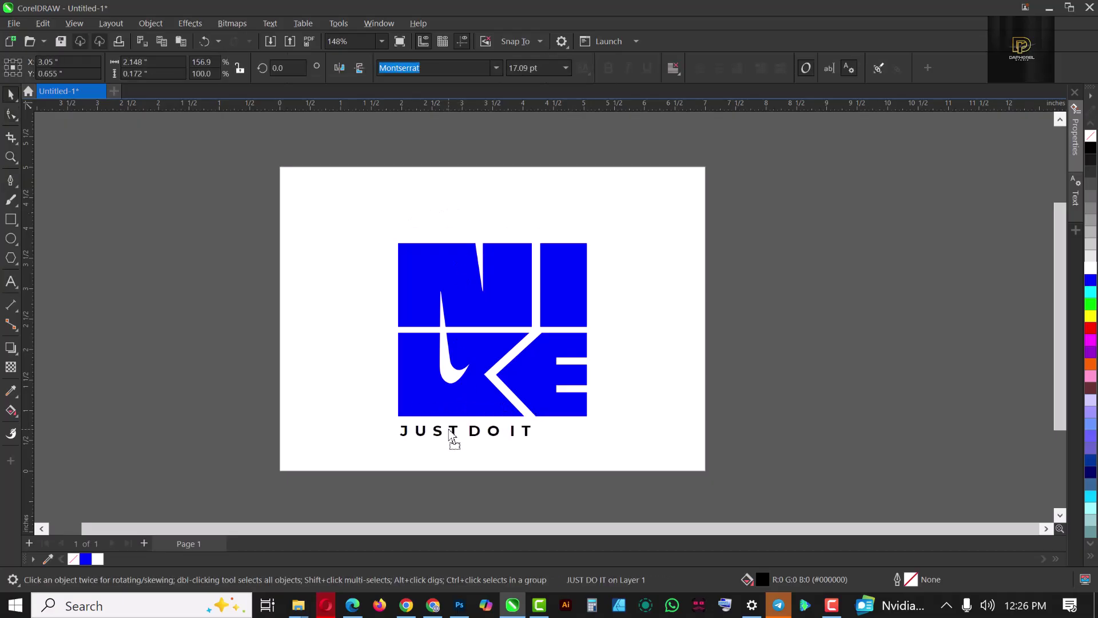
left_click(454, 430)
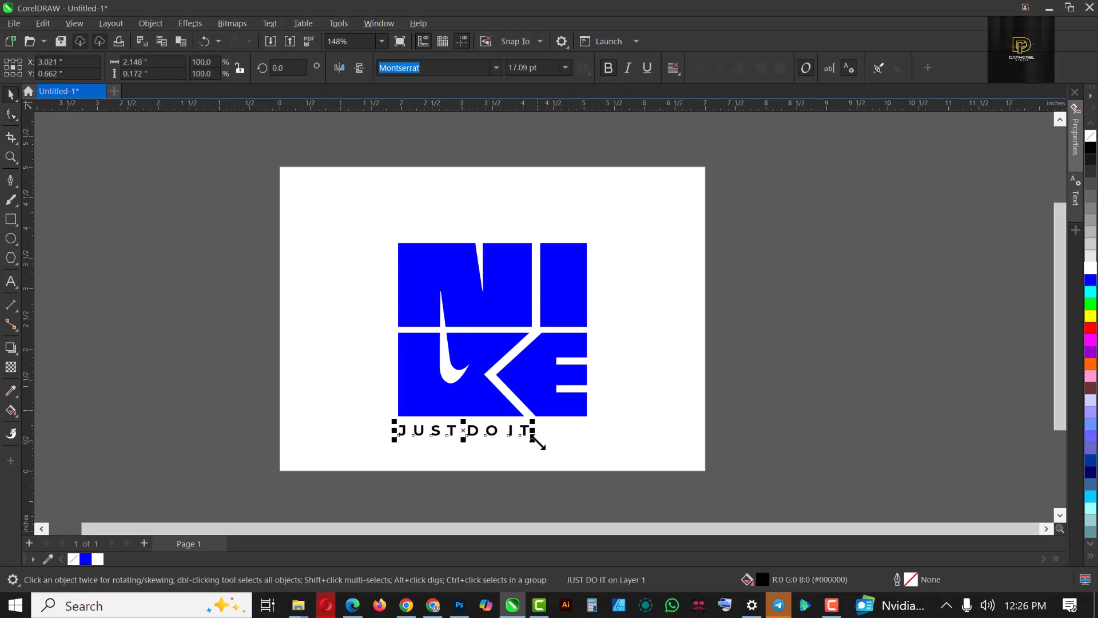
left_click_drag(534, 443, 498, 430)
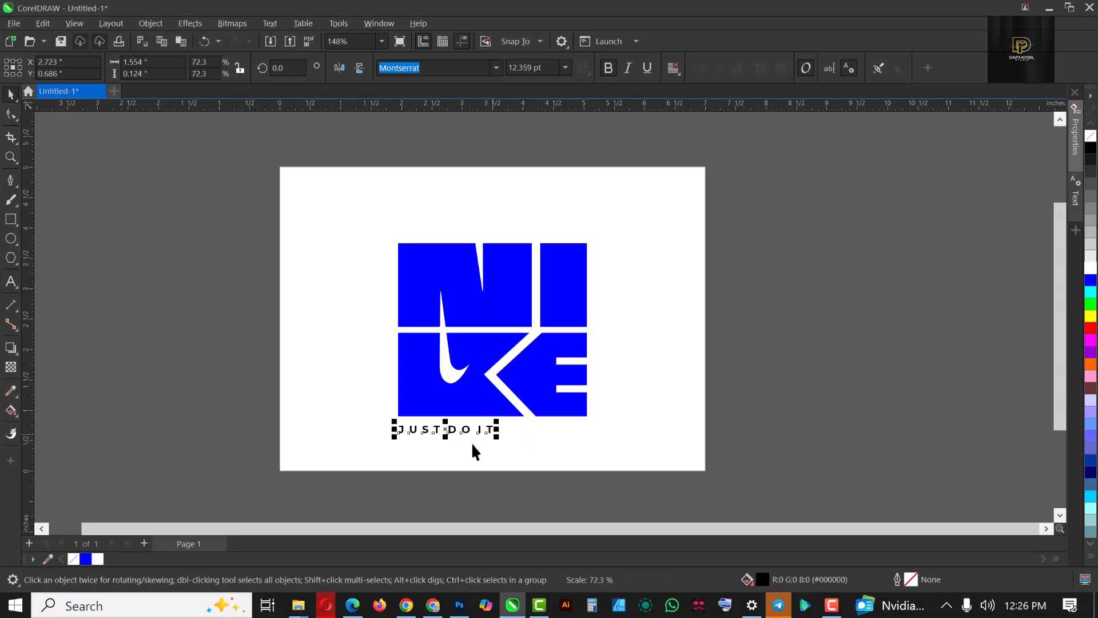